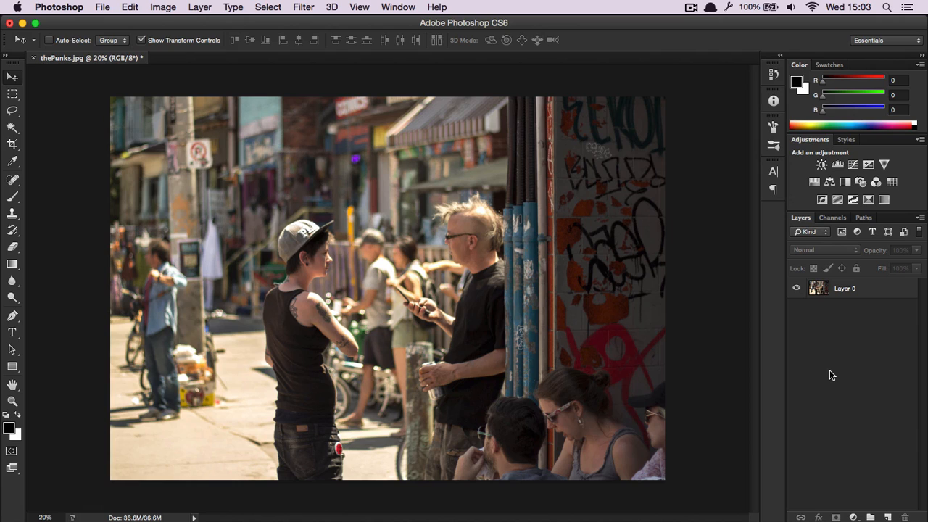
mouse_move(862, 175)
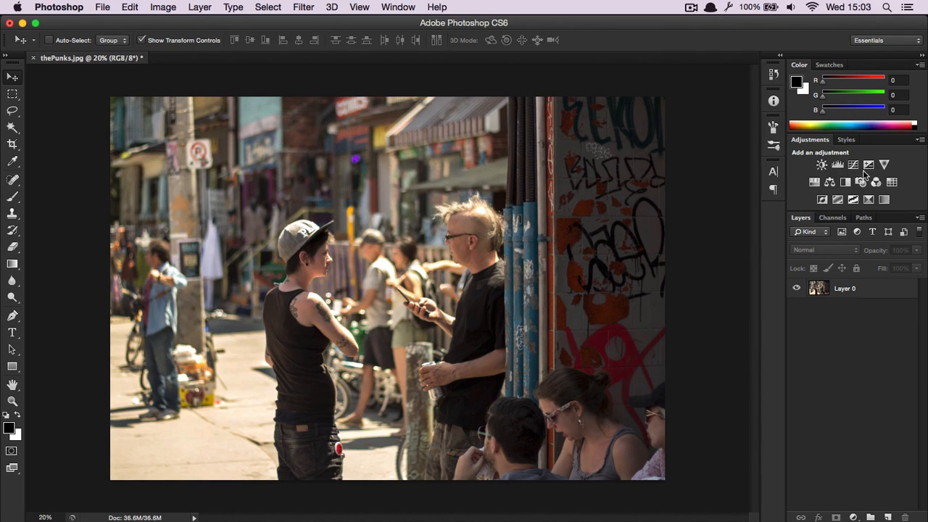
Add an Exposure adjustment layer, nudge exposure, then return it to 0.00.
click(868, 164)
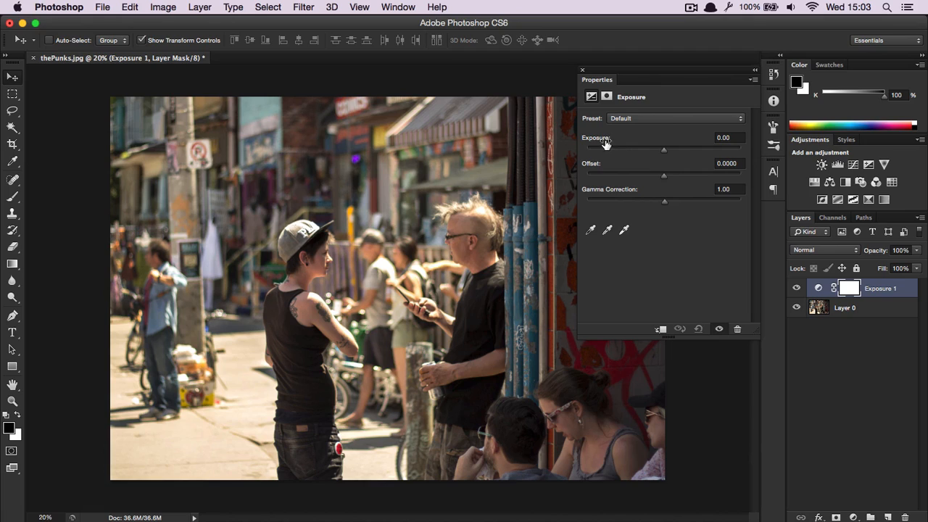
mouse_move(616, 181)
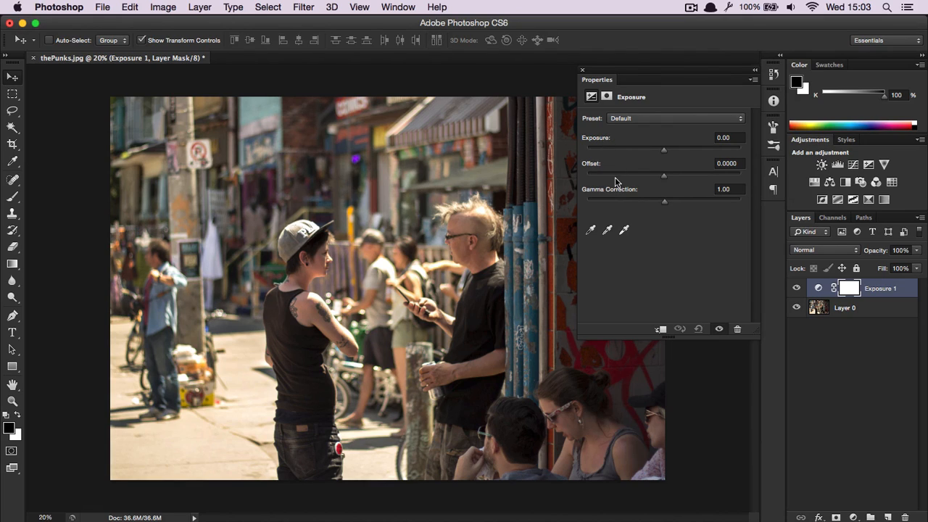
mouse_move(624, 192)
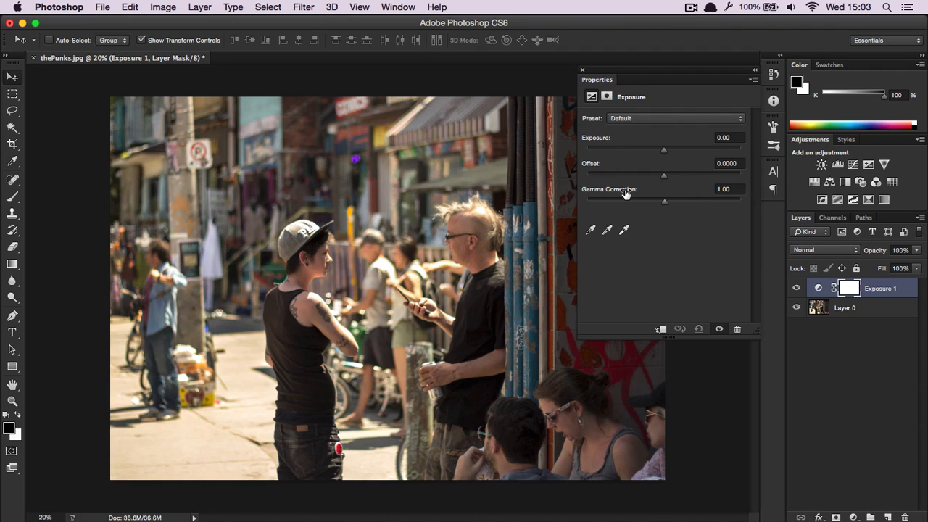
mouse_move(629, 154)
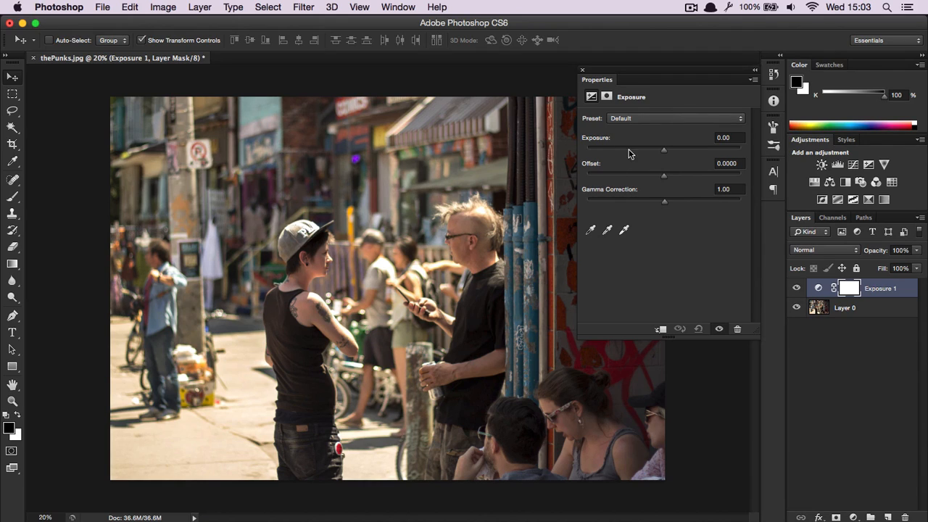
mouse_move(665, 156)
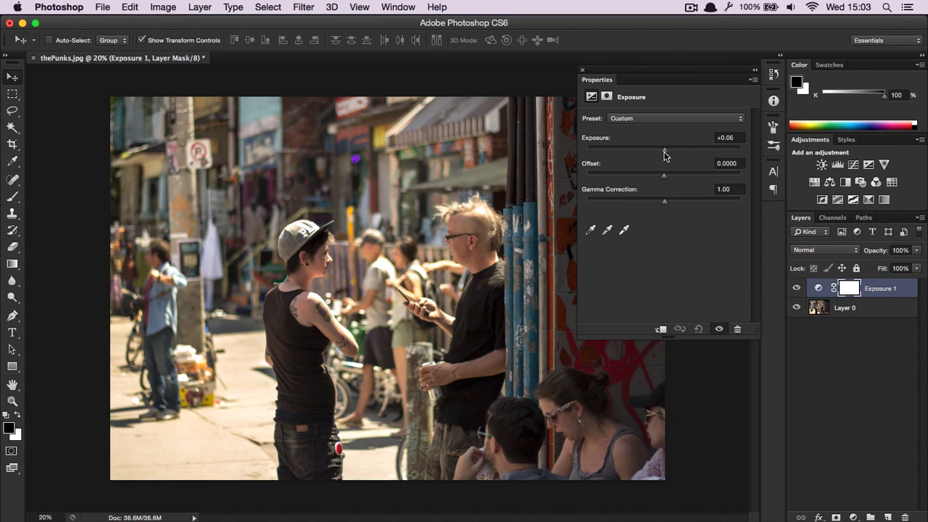
drag(663, 148, 676, 148)
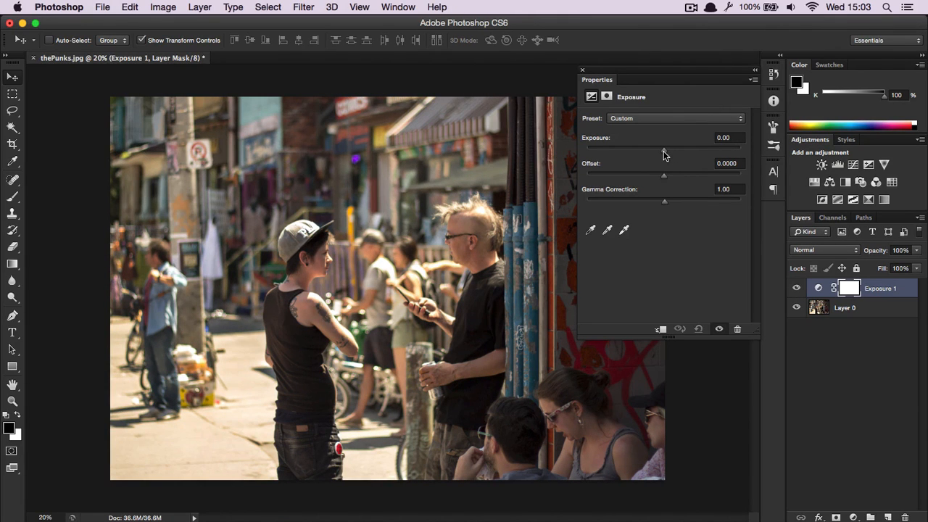
mouse_move(666, 182)
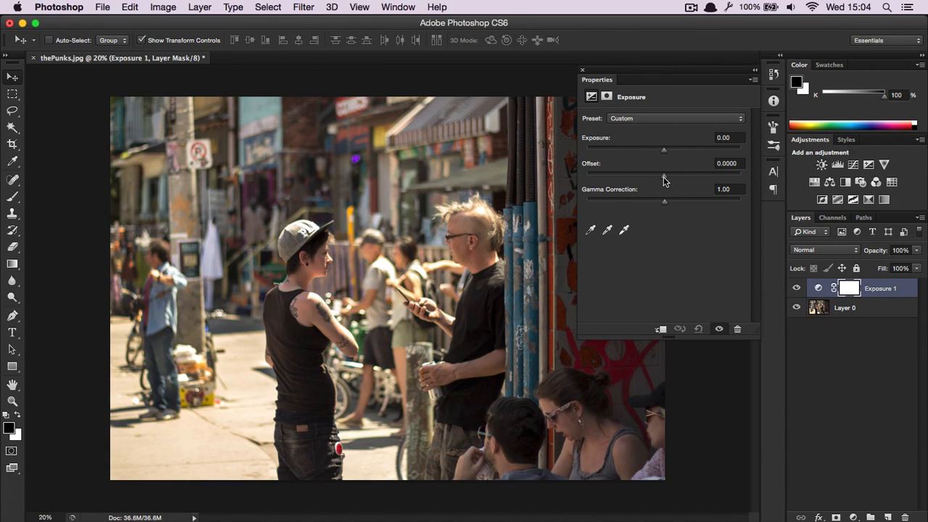
drag(664, 171, 667, 171)
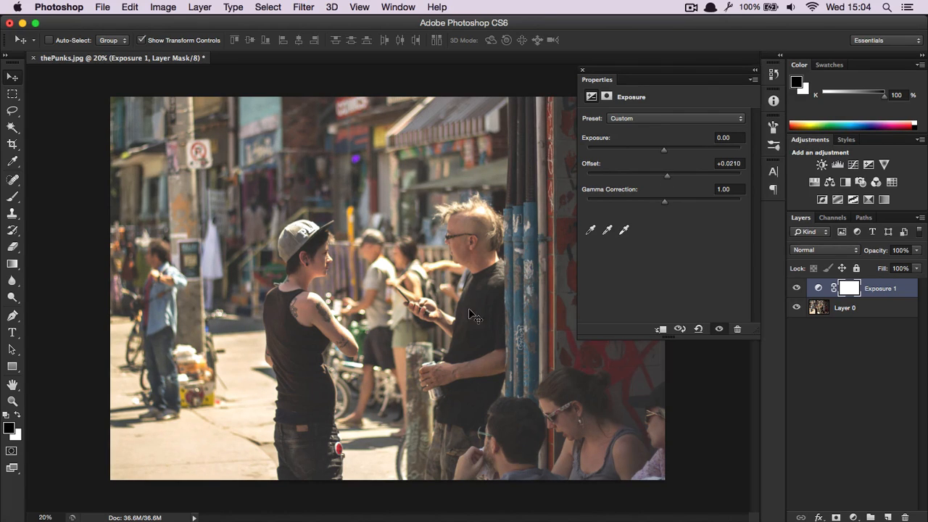
mouse_move(664, 179)
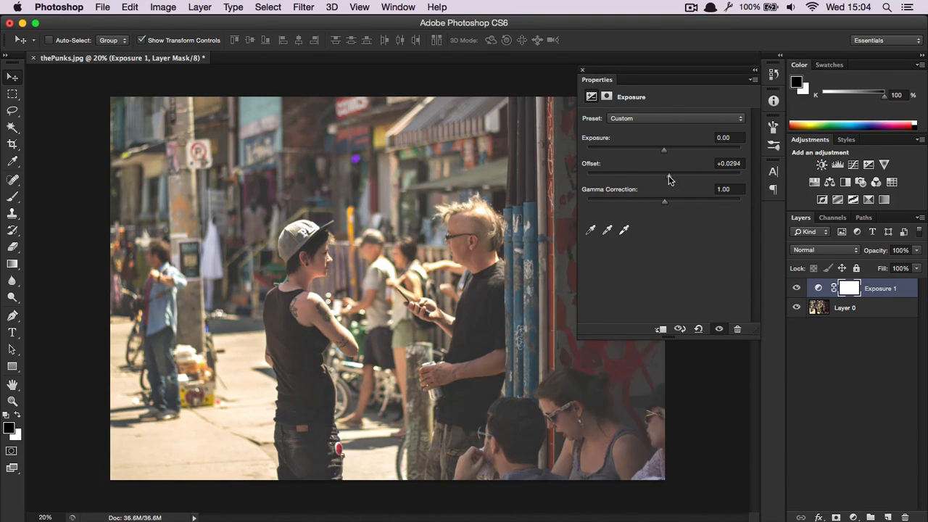
drag(663, 171, 652, 171)
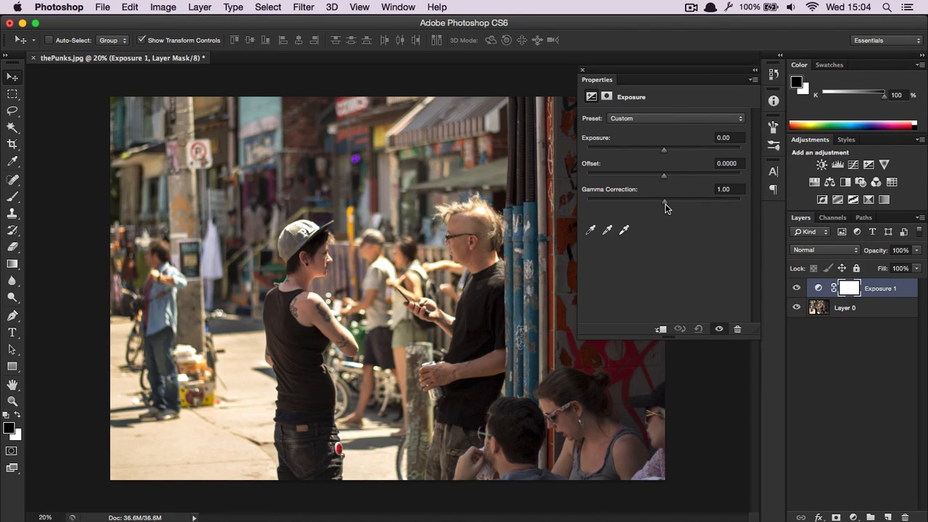
Preview gamma correction at 0.98, 1.15 and 1.02, then return it to 1.00.
drag(666, 197, 663, 197)
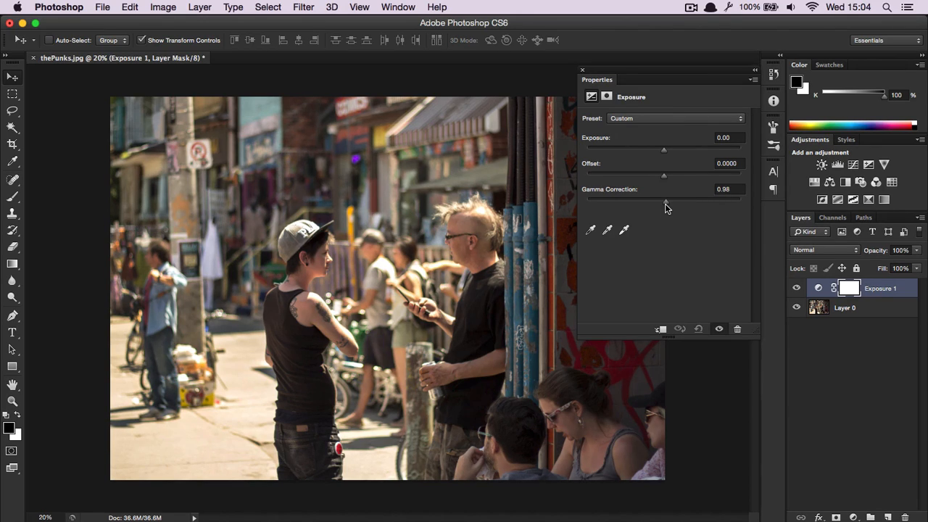
drag(665, 200, 657, 201)
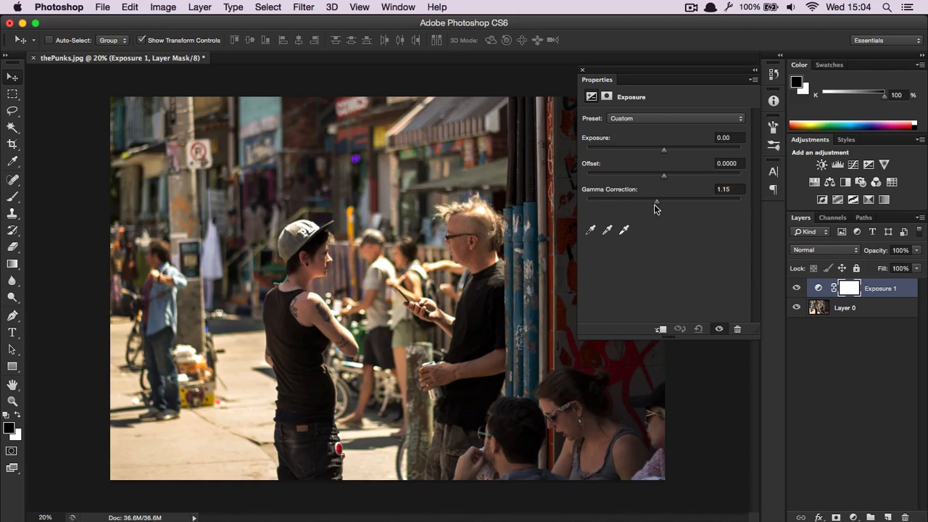
drag(655, 200, 663, 200)
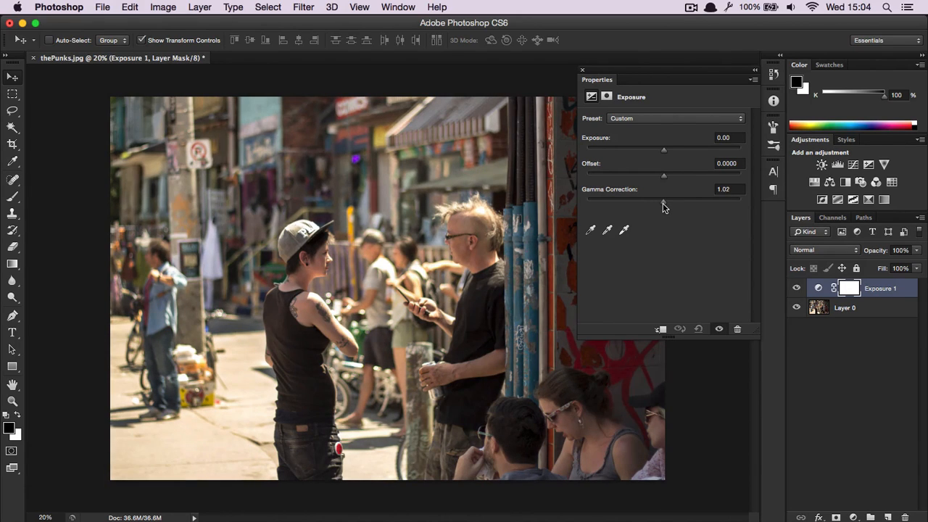
drag(665, 197, 663, 196)
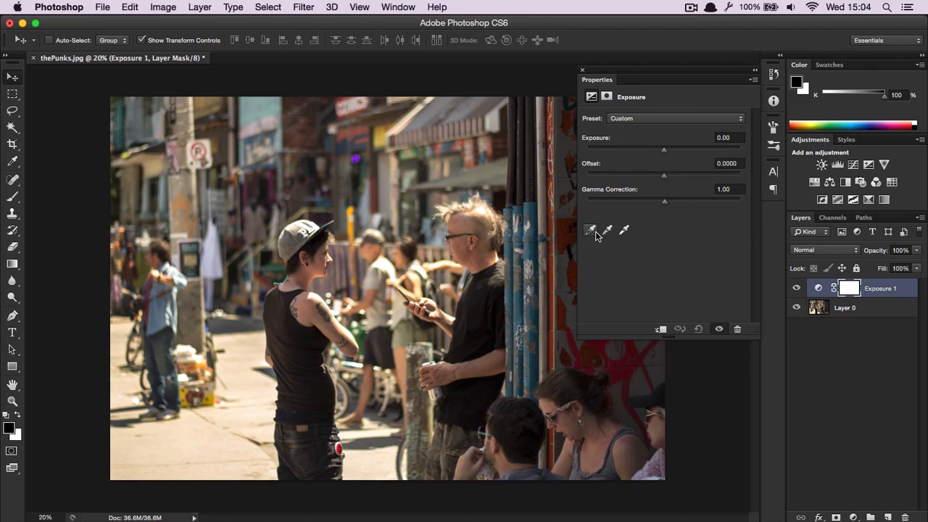
mouse_move(593, 230)
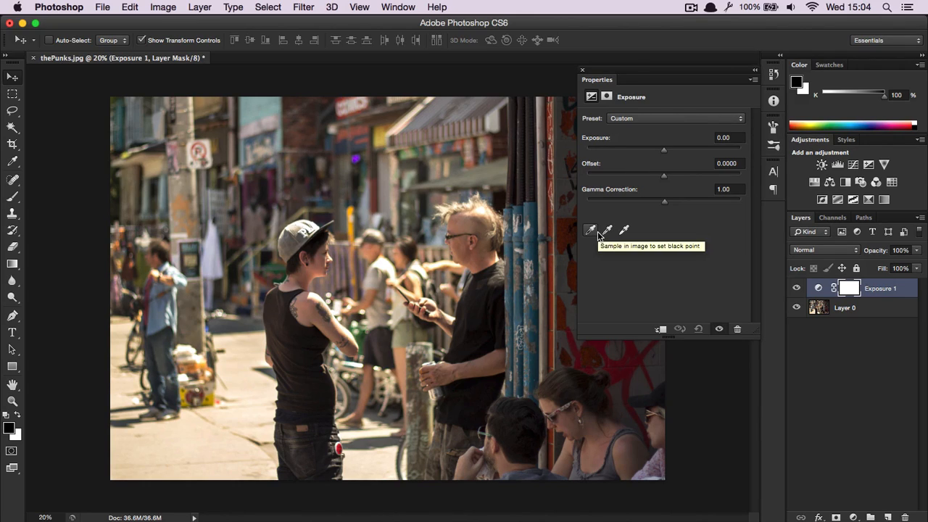
mouse_move(601, 277)
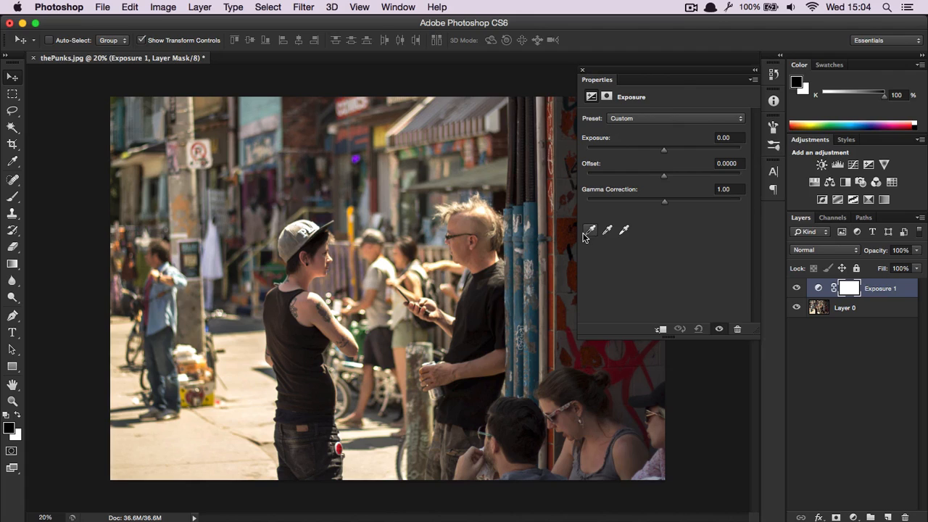
mouse_move(605, 233)
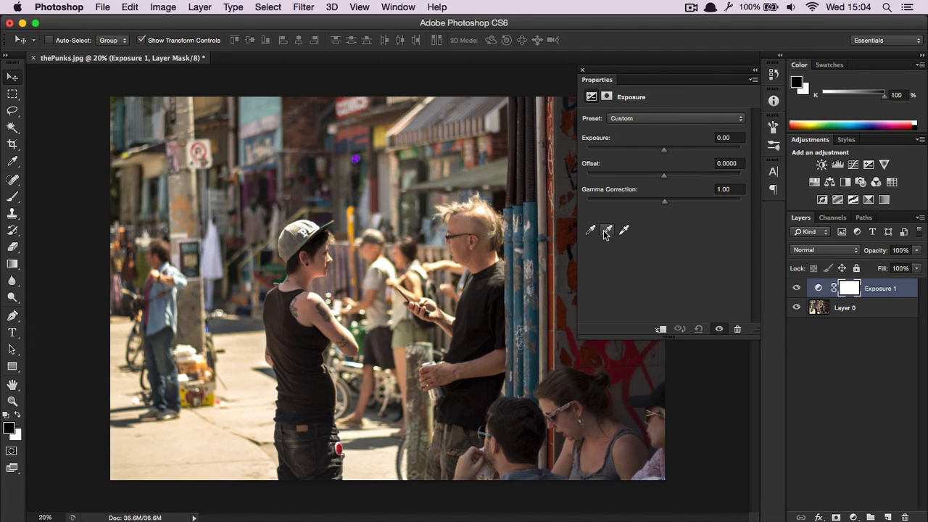
mouse_move(607, 254)
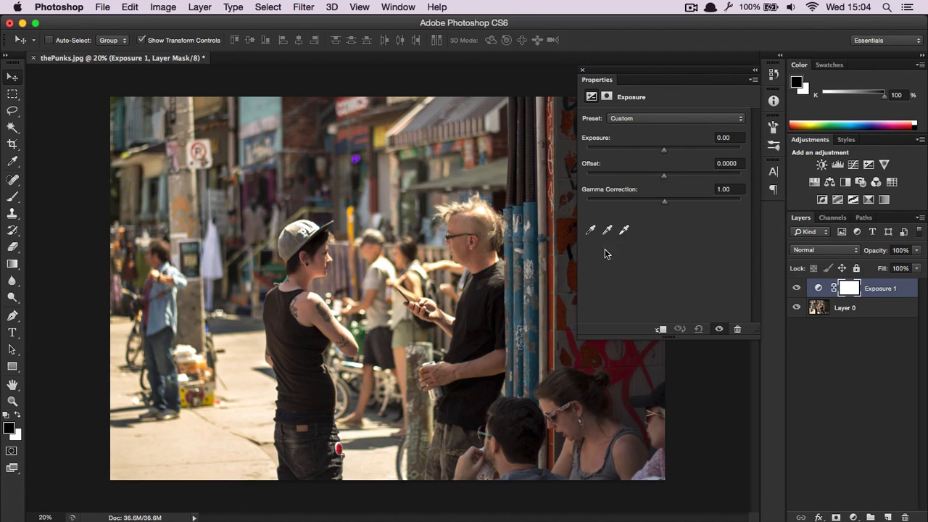
Sample a dark area as black point, giving exposure -0.74 and offset -0.0327.
click(608, 230)
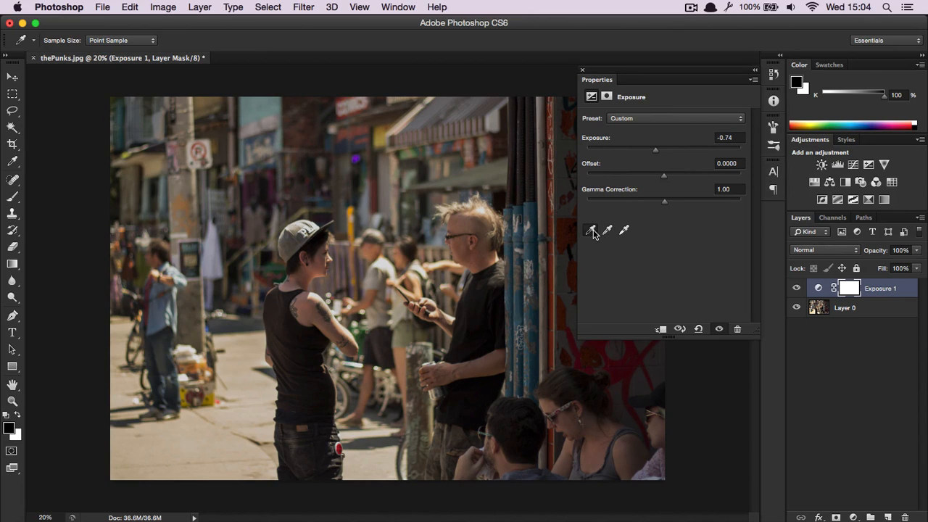
mouse_move(549, 440)
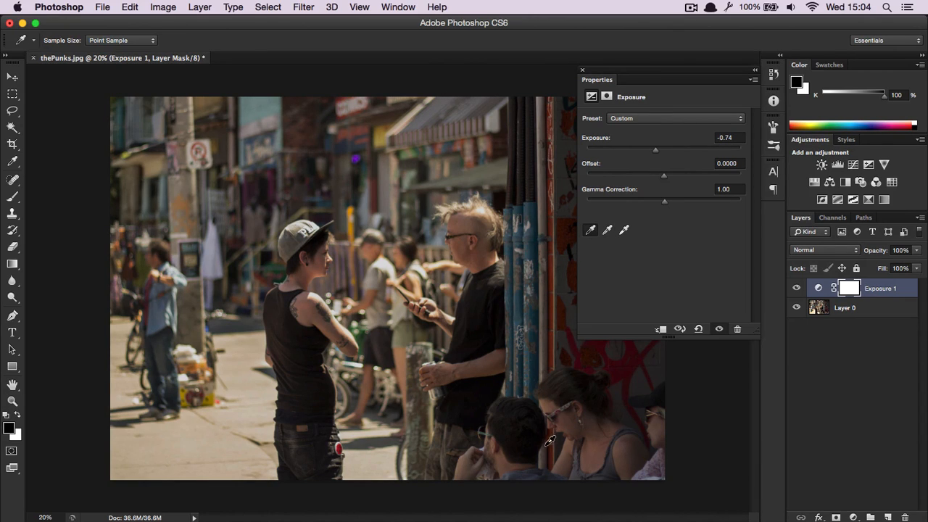
drag(663, 174, 658, 175)
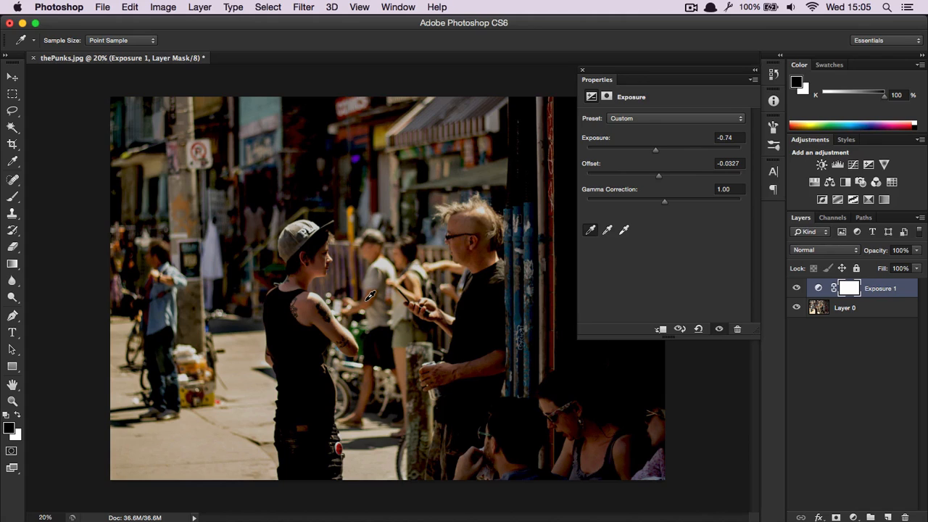
mouse_move(482, 372)
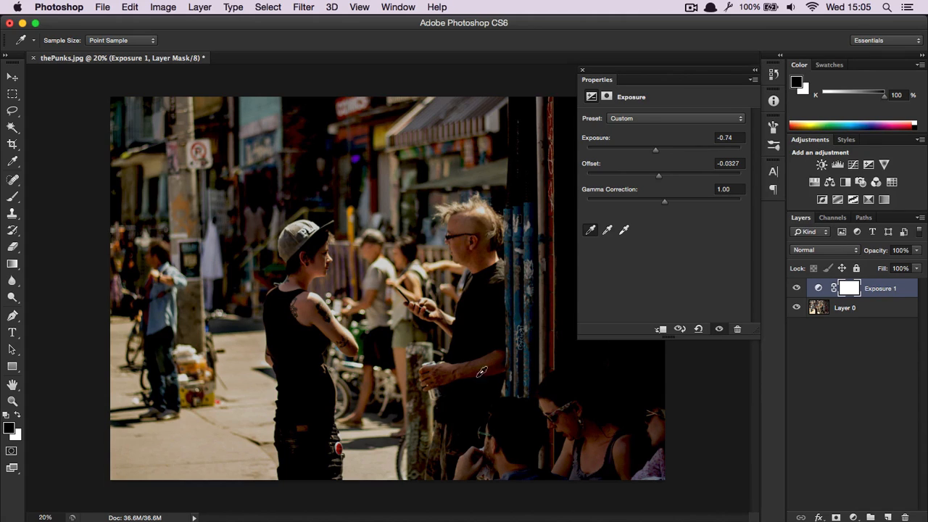
mouse_move(493, 210)
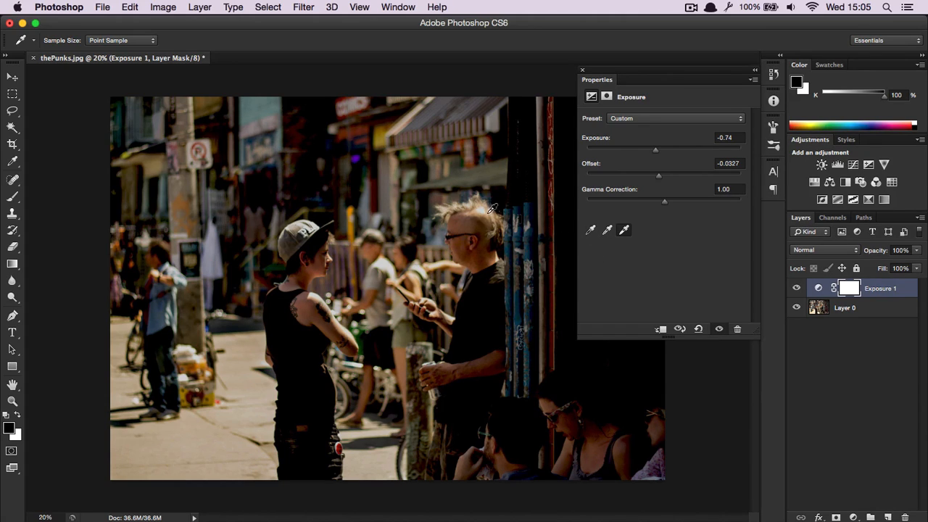
Sample white and midtone points, ending at exposure +0.46 and offset -0.5000.
drag(655, 149, 677, 149)
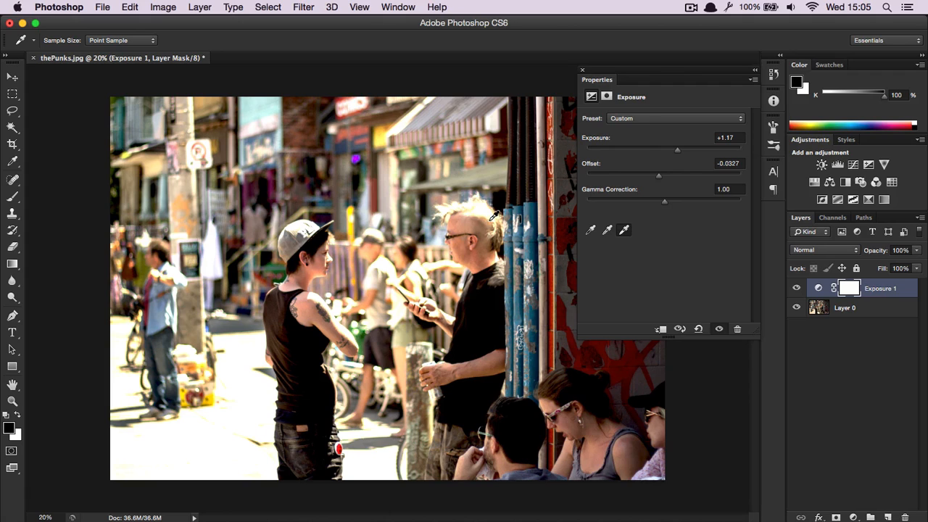
drag(677, 148, 674, 149)
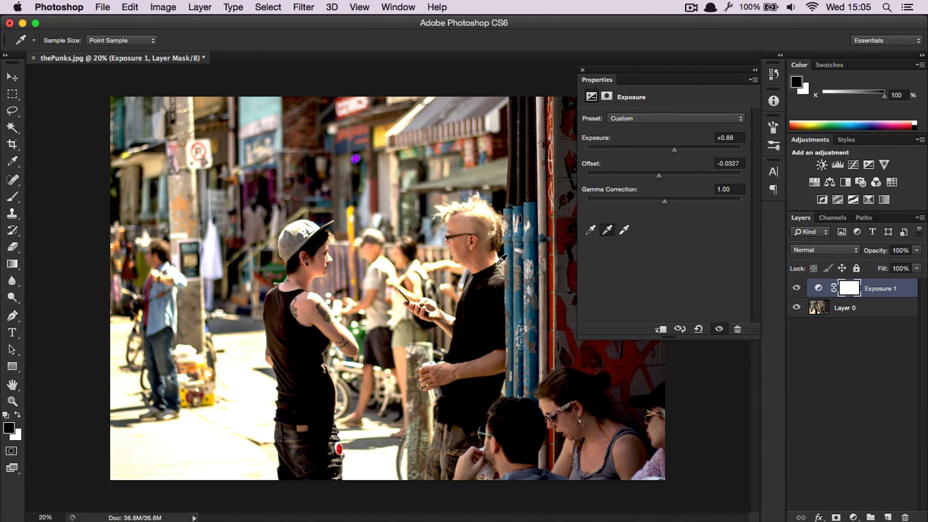
drag(673, 149, 656, 149)
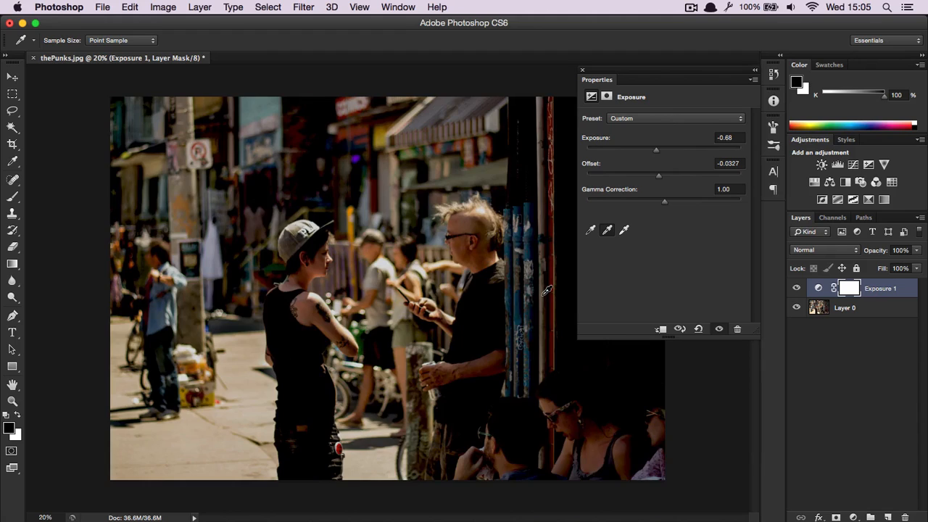
mouse_move(486, 247)
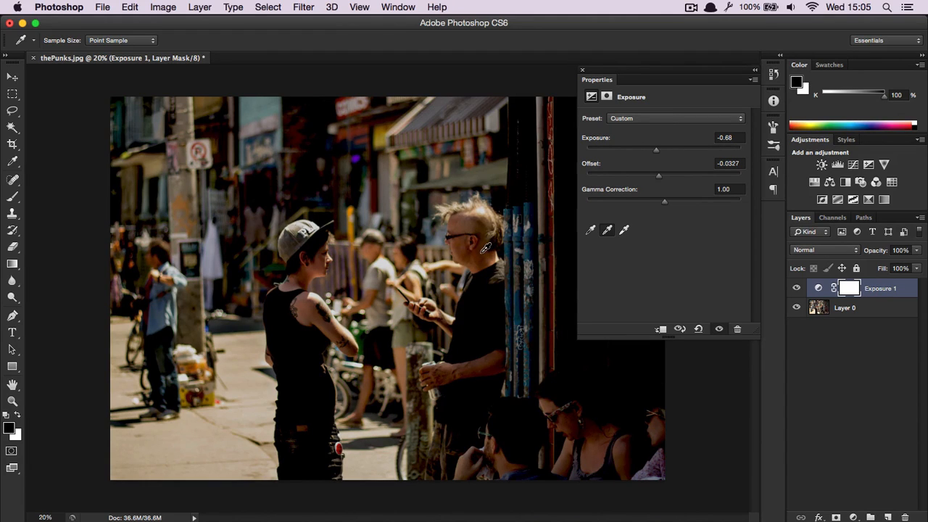
drag(656, 149, 667, 148)
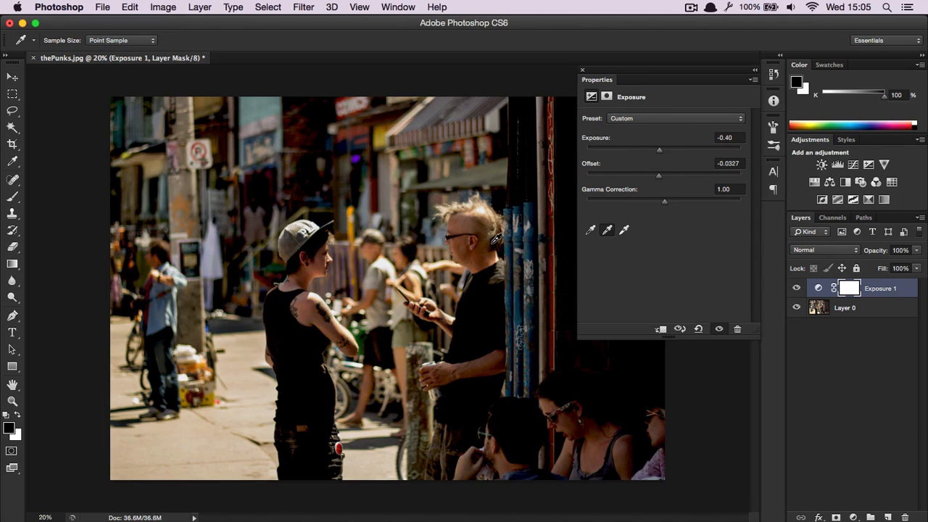
drag(659, 150, 668, 149)
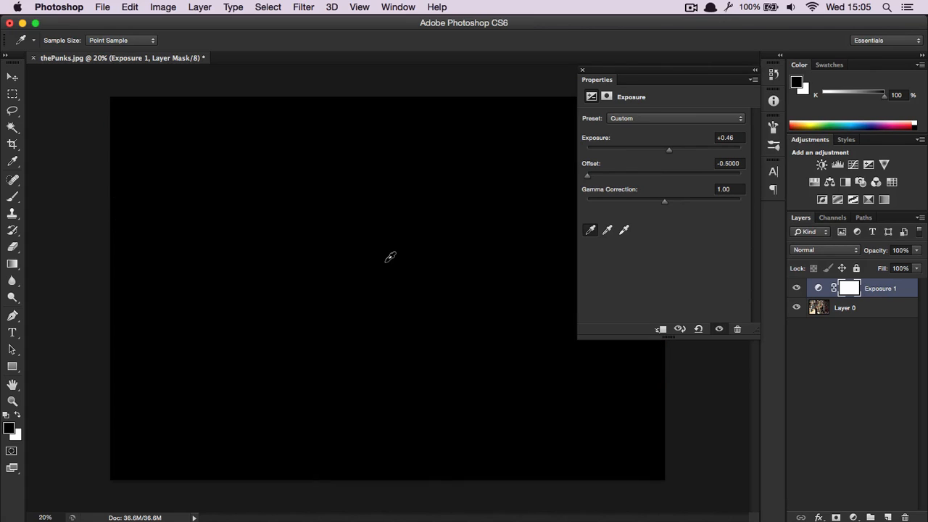
mouse_move(650, 180)
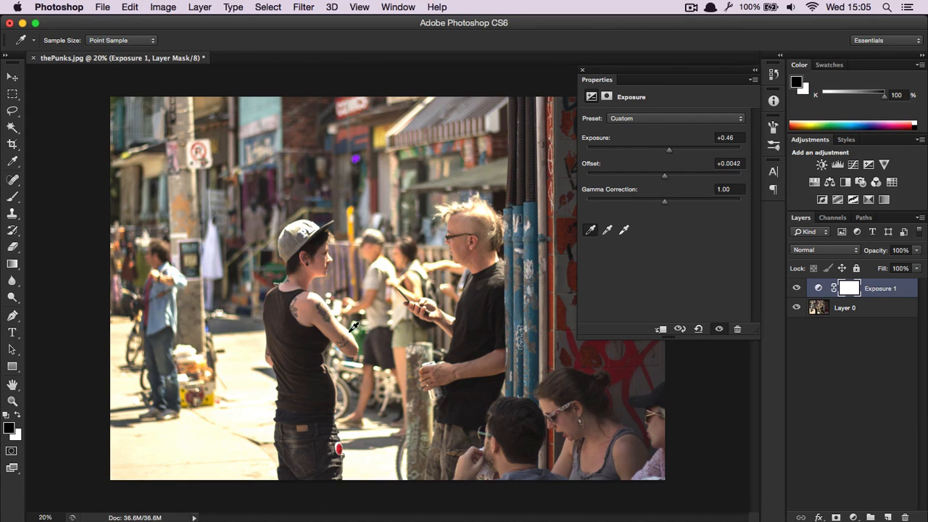
Push the offset down, then ease it back to about -0.0168.
drag(665, 175, 647, 175)
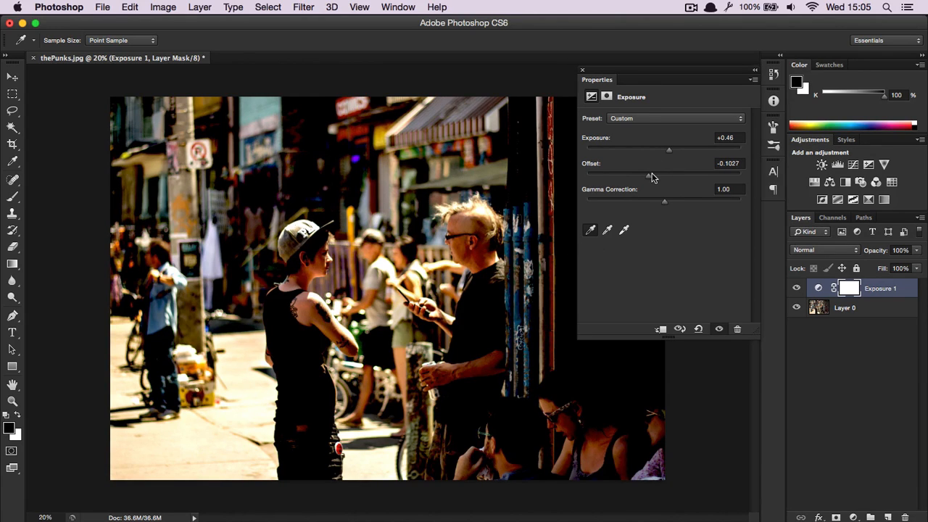
drag(648, 175, 665, 176)
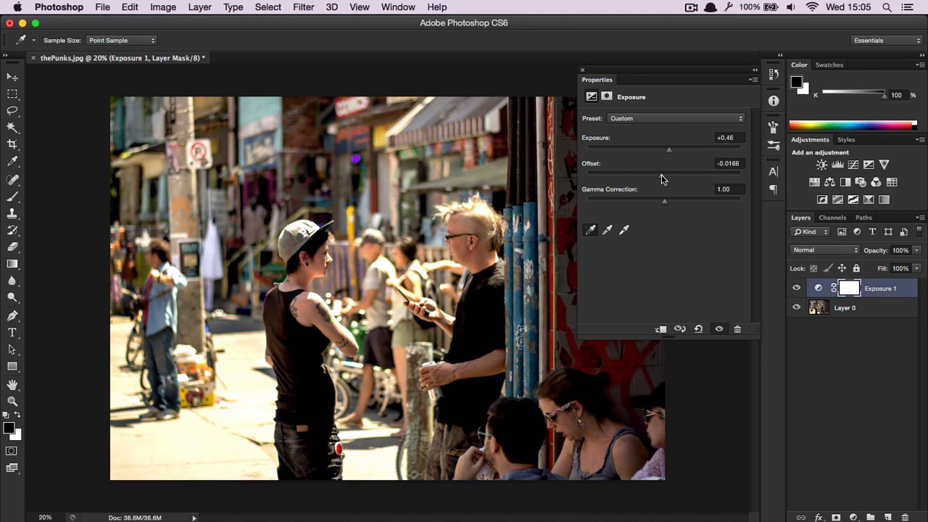